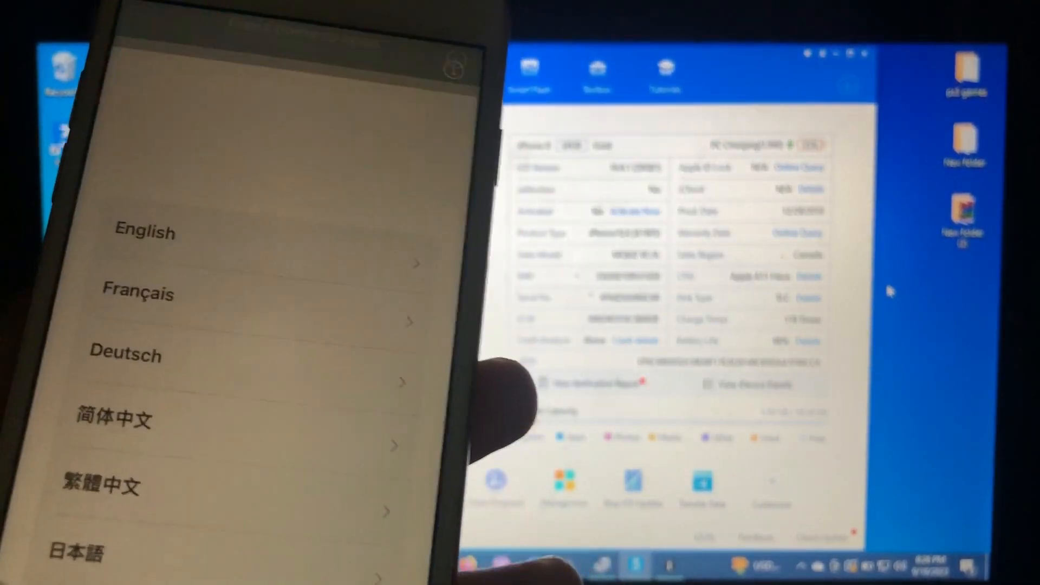
# Step: Start Batch Activation from the Toolbox for the connected iPhone 8
pyautogui.click(144, 232)
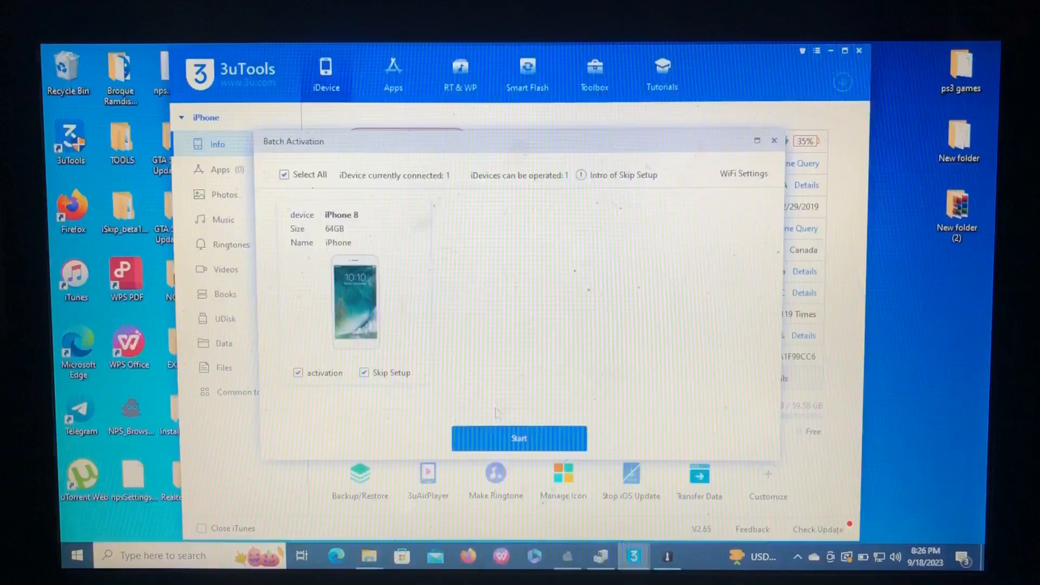
# Step: Leave Batch Activation and launch ByteM8 Activator, which reports the iPhone 8 Unactivated
pyautogui.click(519, 437)
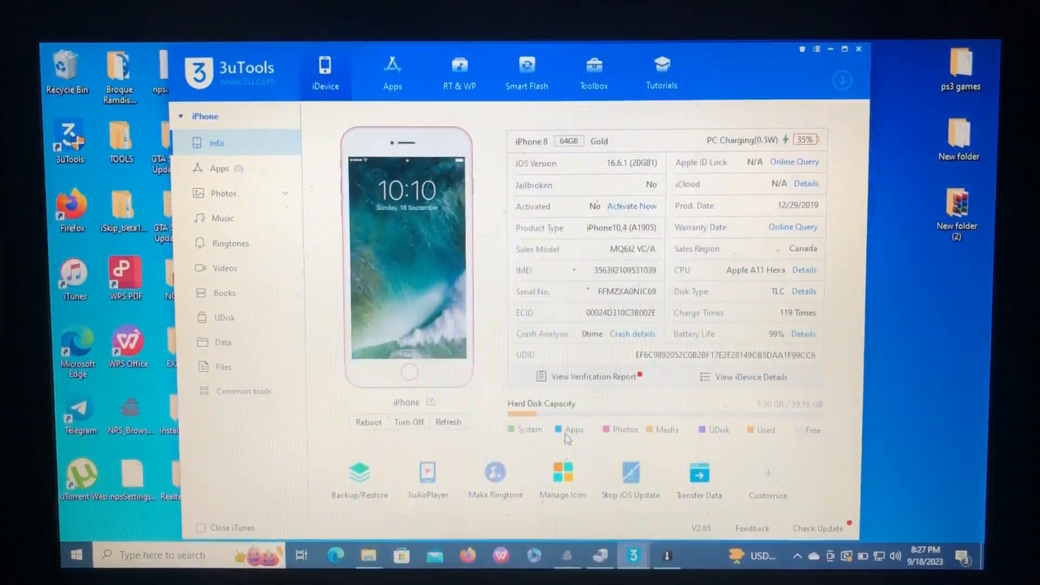
pyautogui.click(665, 554)
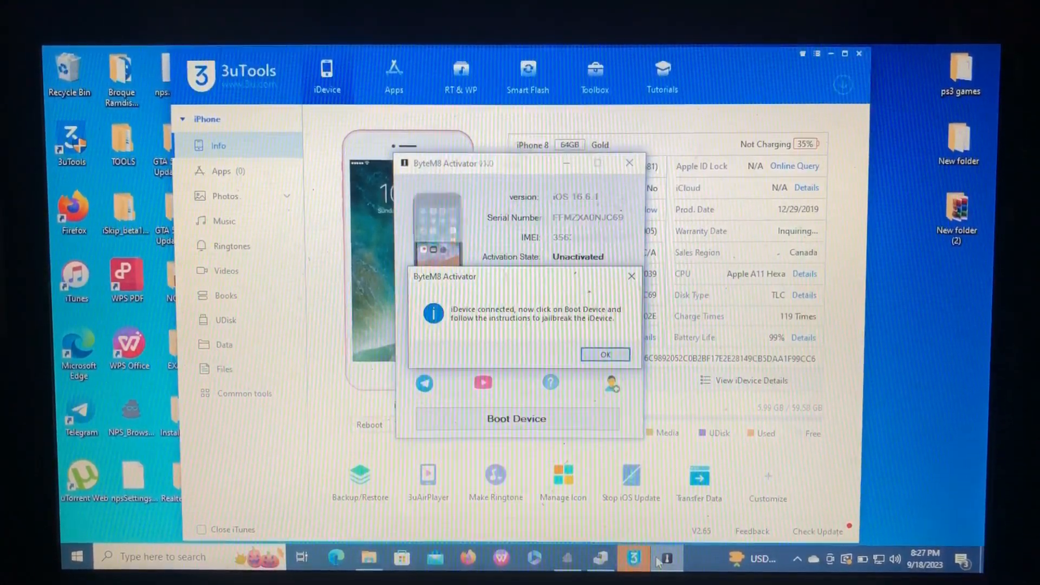
# Step: Acknowledge the device-connected notice and boot the device, hitting an irecover.exe error
pyautogui.click(516, 418)
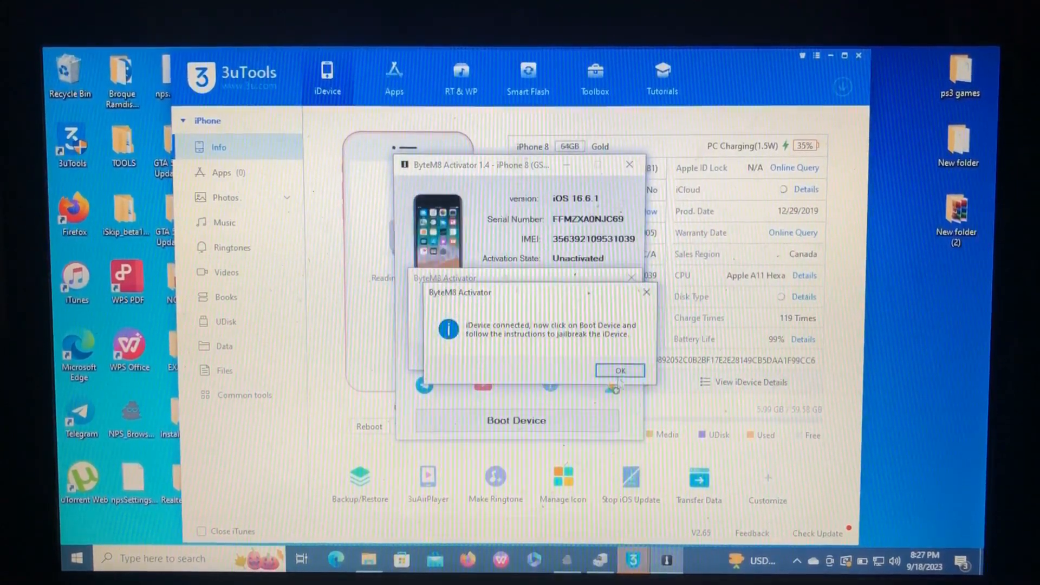
pyautogui.click(619, 370)
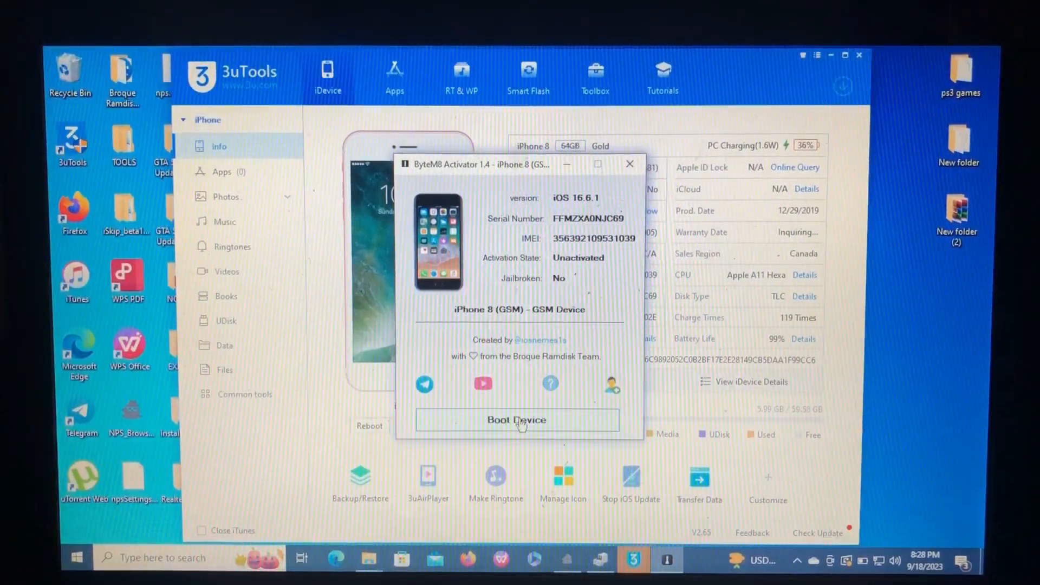
pyautogui.click(516, 420)
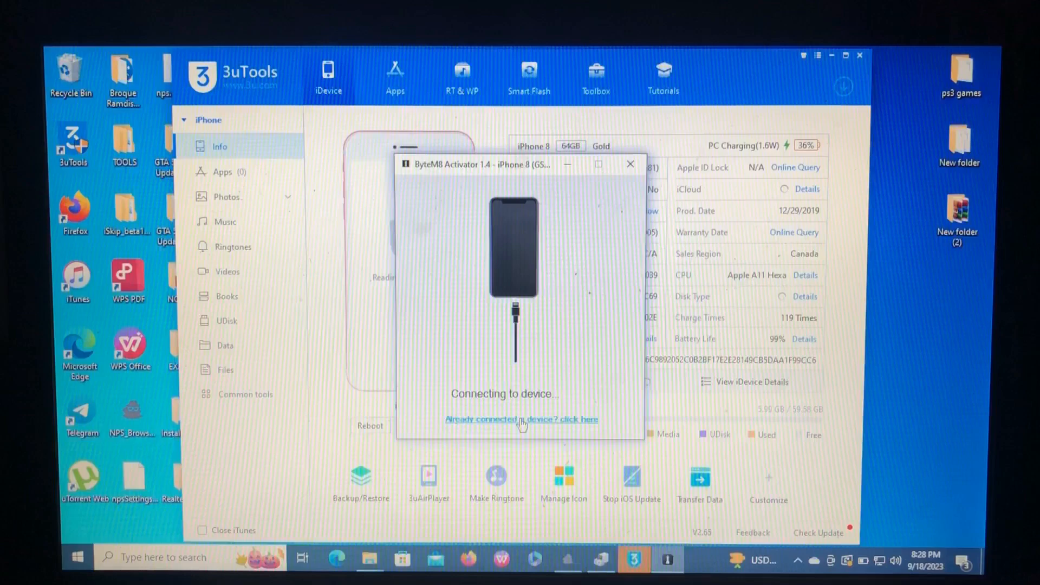
# Step: Confirm the device is already connected and retry Boot Device to reach the DFU jailbreak window
pyautogui.click(521, 418)
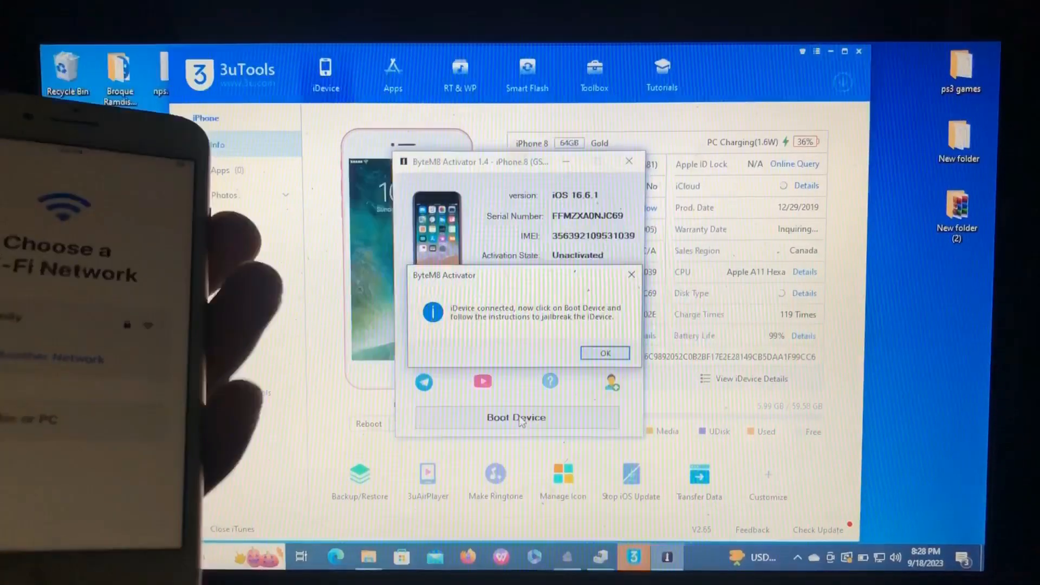
pyautogui.click(605, 353)
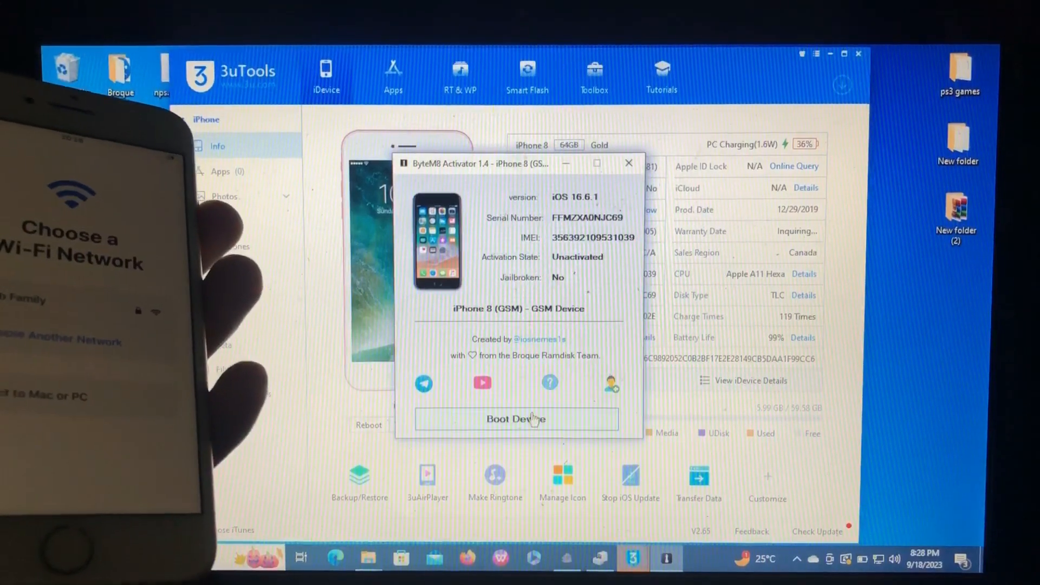
pyautogui.click(516, 418)
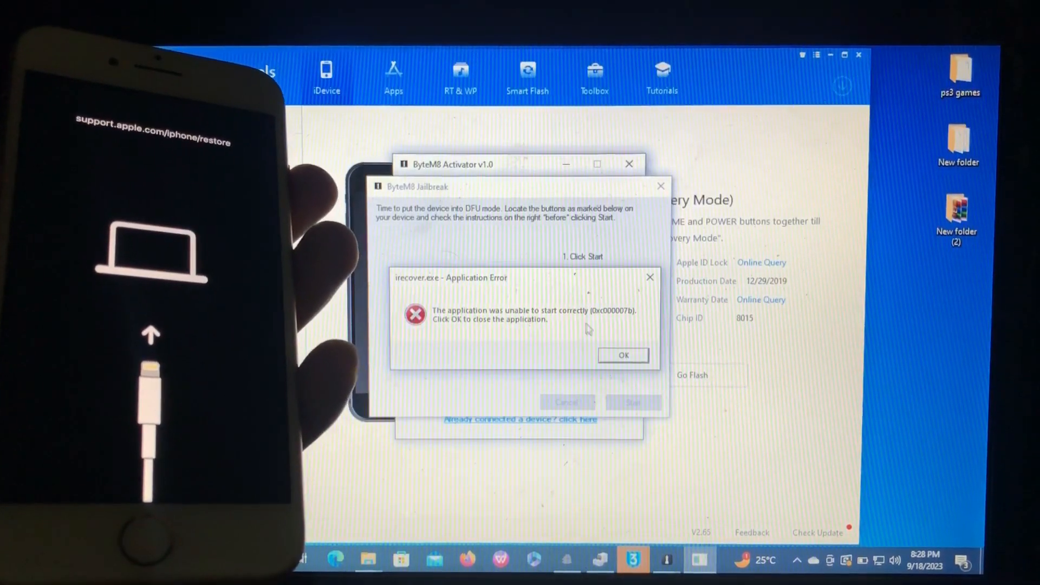
# Step: Clear the irecover.exe error and start putting the iPhone into DFU mode
pyautogui.click(622, 356)
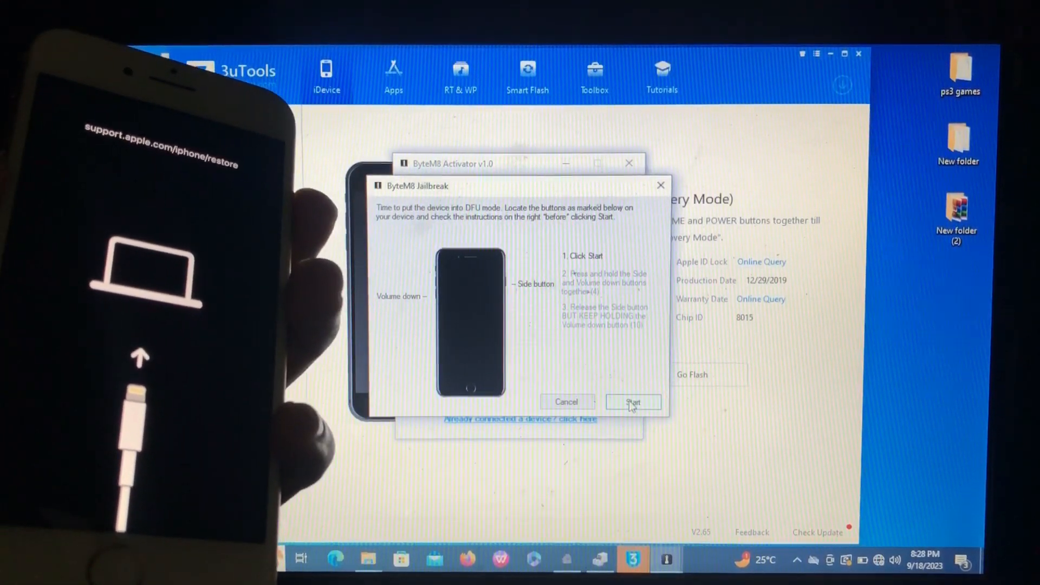
pyautogui.click(631, 401)
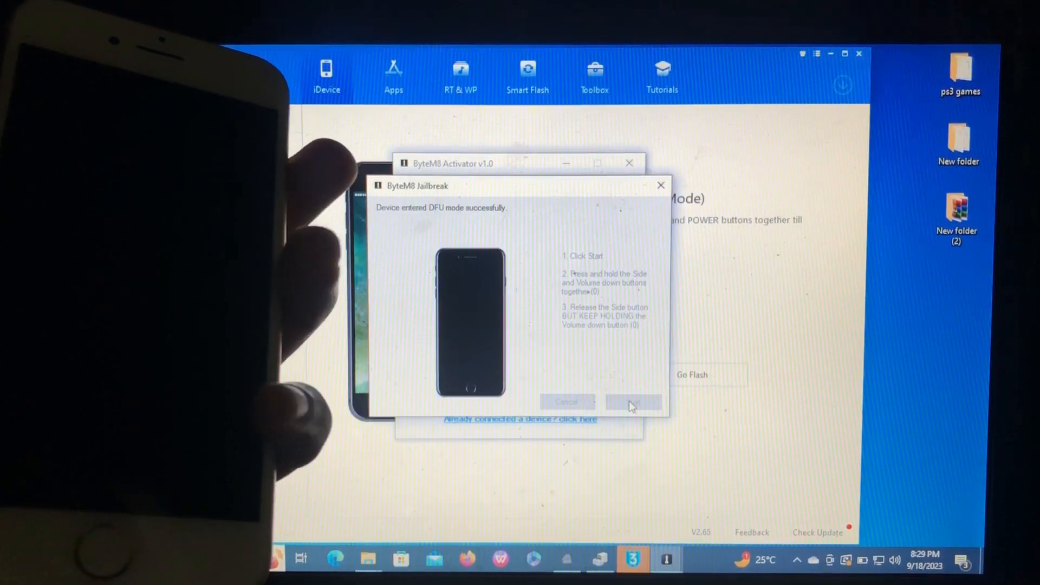
# Step: Run the jailbreak installation to All done and finish it with Done
pyautogui.click(631, 402)
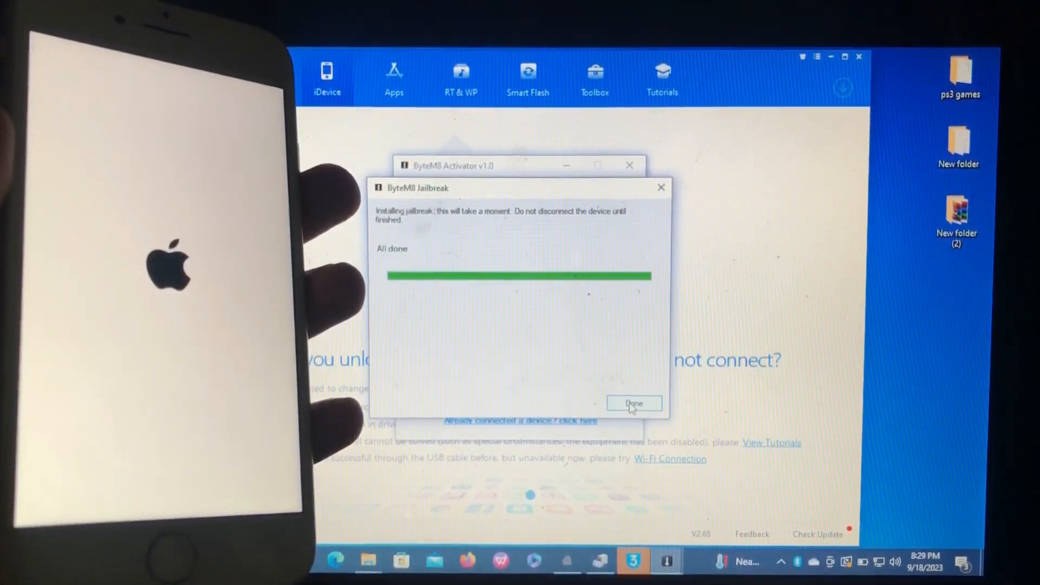
pyautogui.click(633, 403)
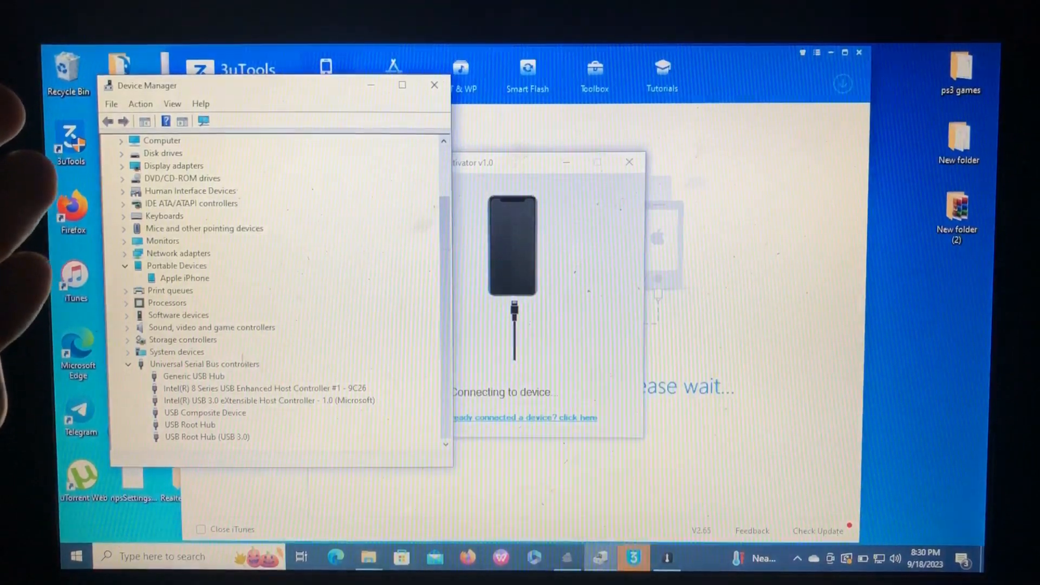
# Step: Update the Apple iPhone driver in Device Manager, choosing Browse my computer for drivers
pyautogui.rightClick(185, 278)
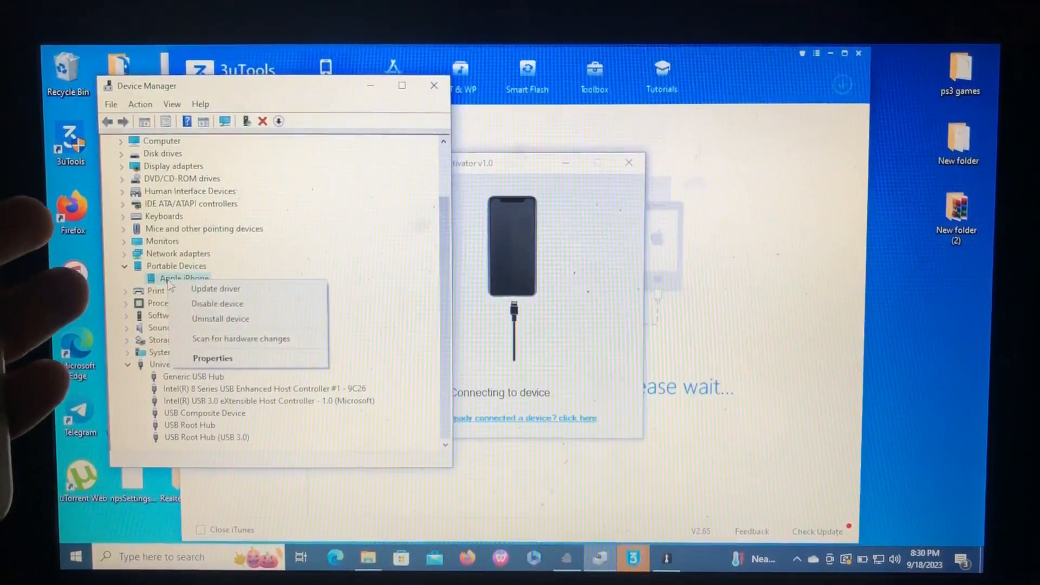
pyautogui.click(215, 288)
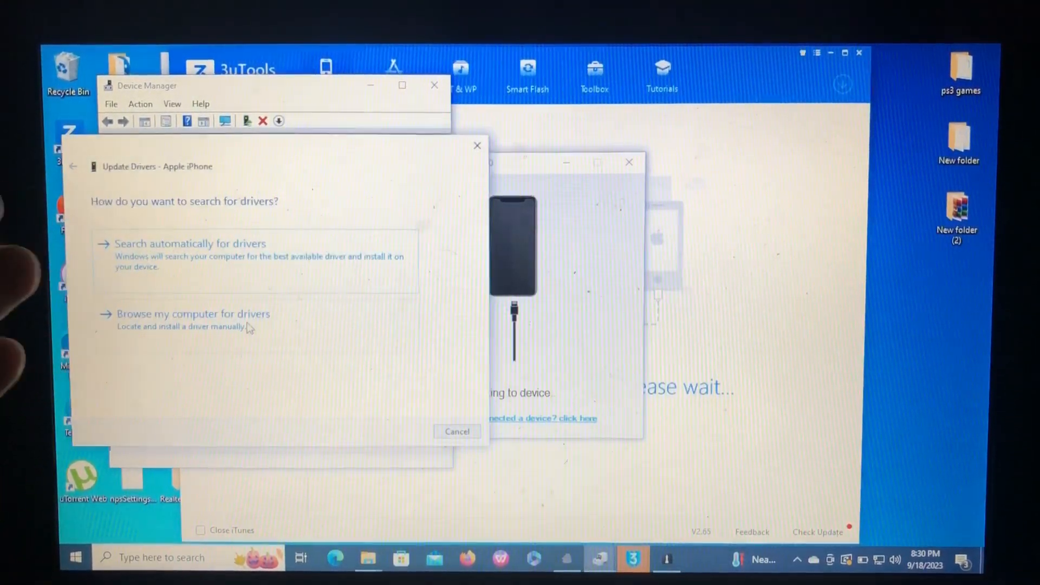
pyautogui.click(193, 314)
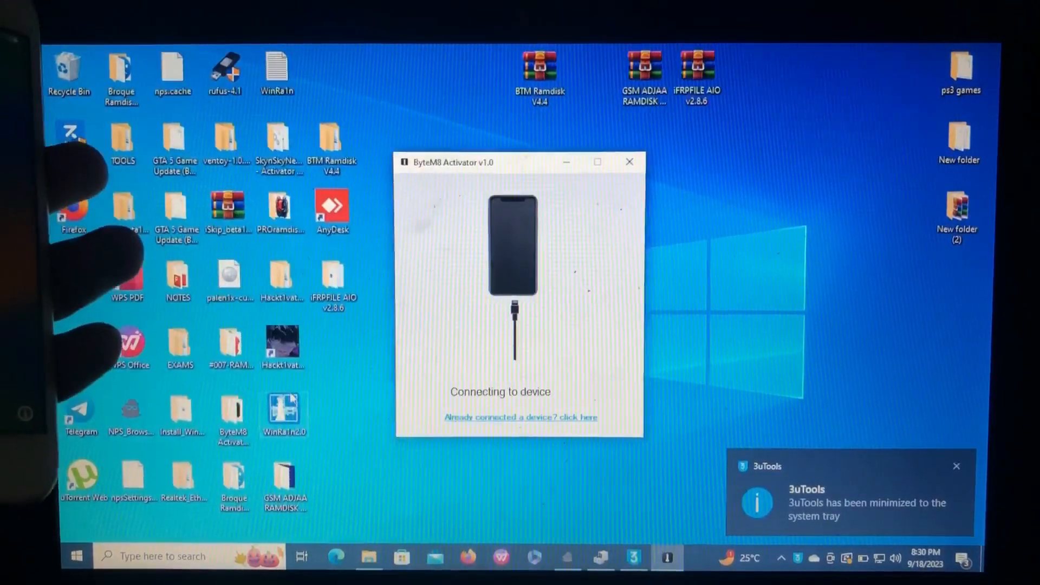
pyautogui.moveTo(284, 412)
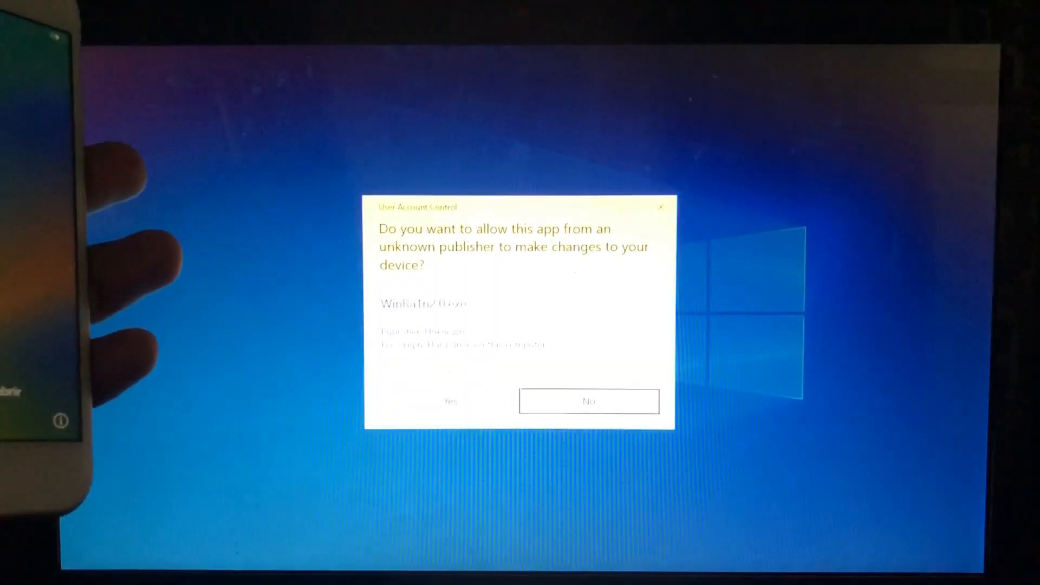
# Step: Allow WinRa1n 2.0 through User Account Control and select the Palera1n jailbreak option
pyautogui.click(449, 401)
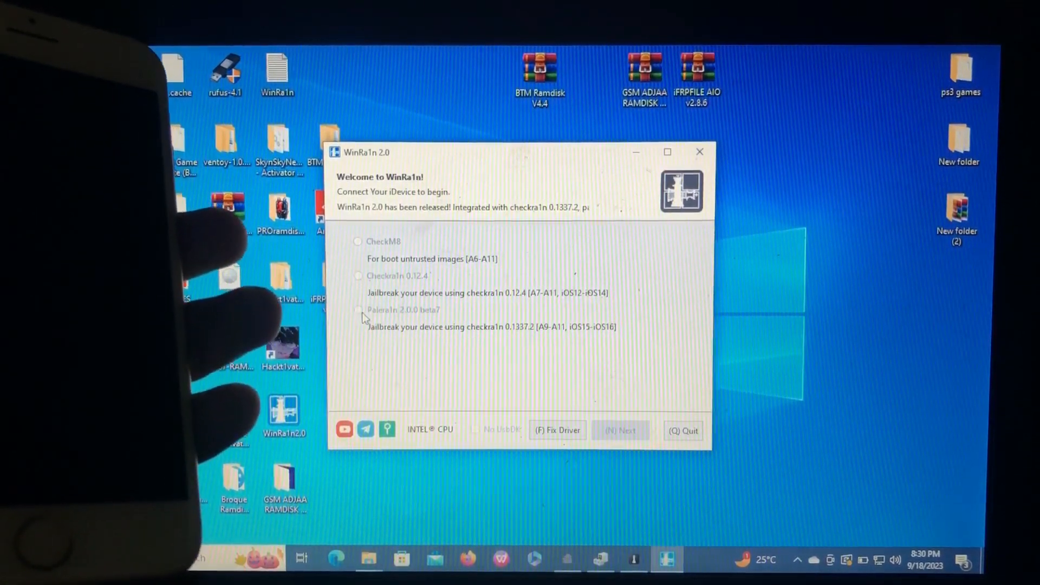
pyautogui.click(557, 430)
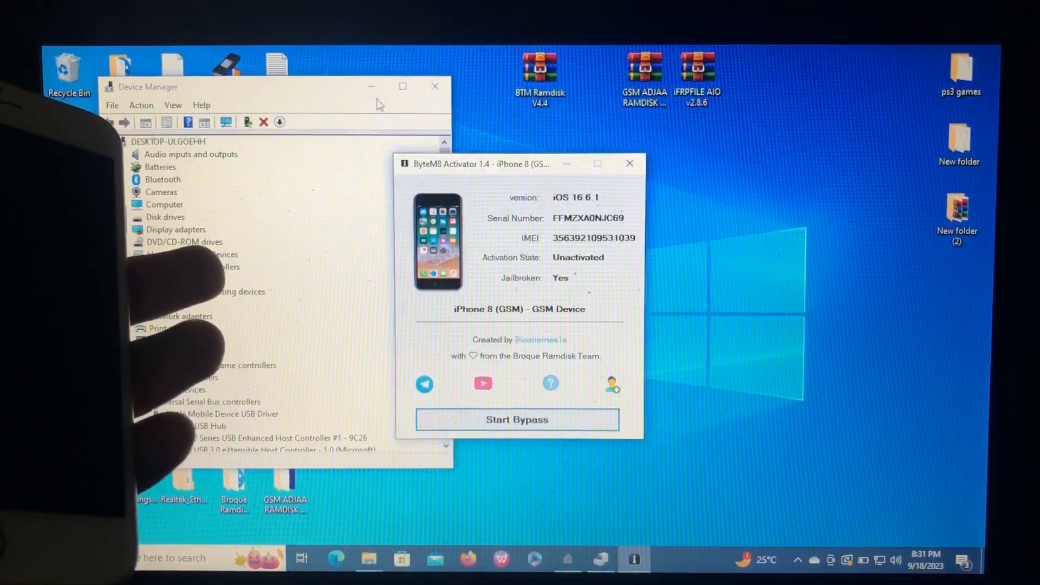
# Step: Hide Device Manager so ByteM8 shows the jailbroken, unactivated iPhone 8
pyautogui.click(434, 86)
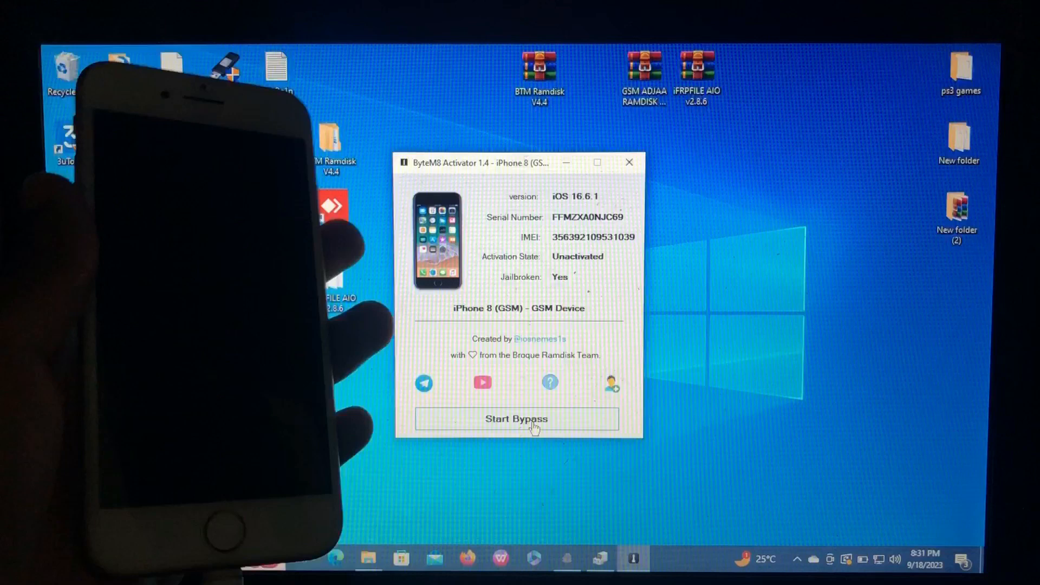
# Step: Run Start Bypass until the 'Bypass successful. Enjoy!' message appears
pyautogui.click(516, 418)
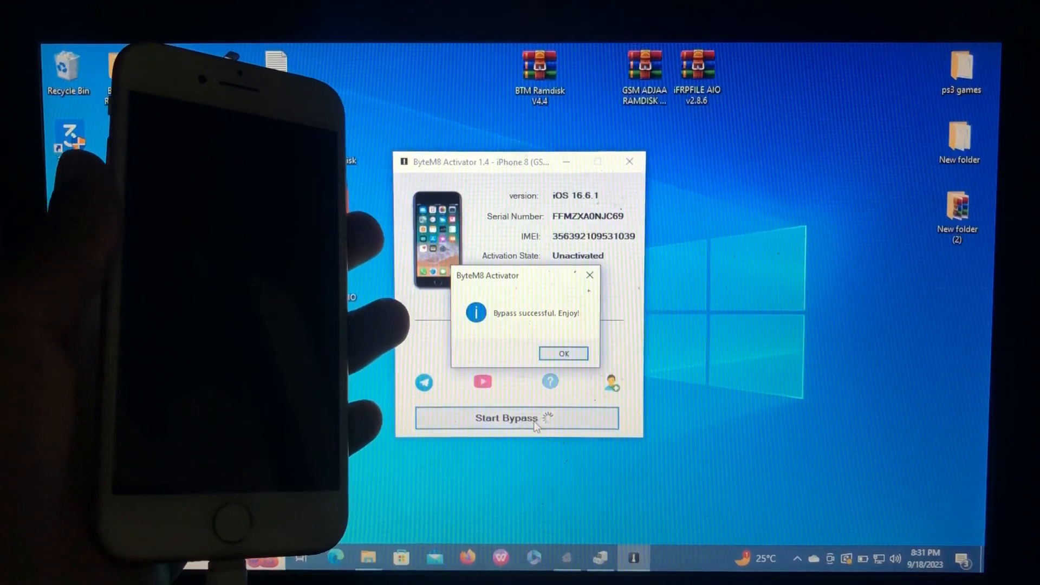
pyautogui.click(506, 419)
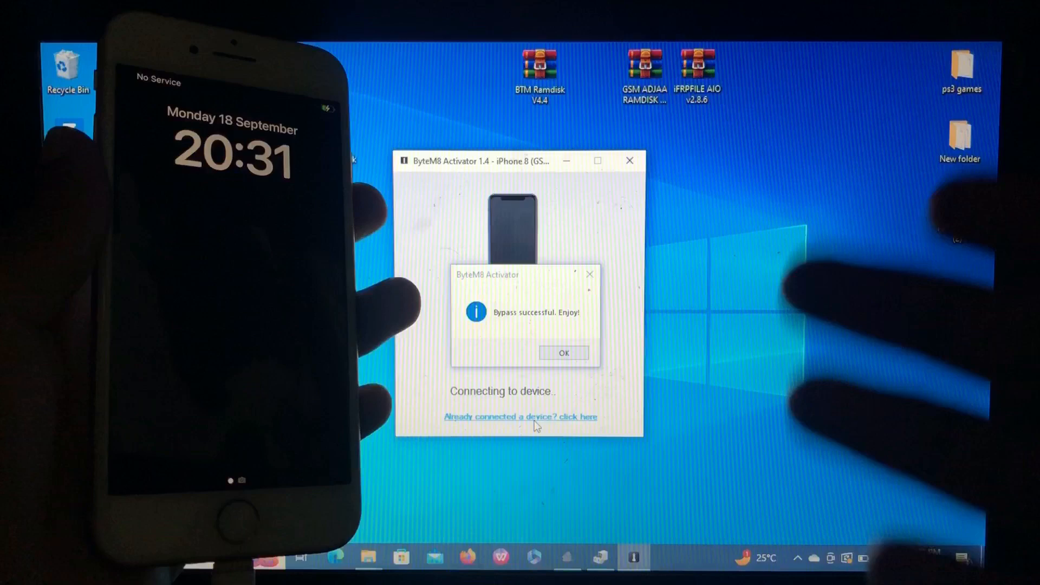
# Step: Confirm the reconnected device and clear the notices so the iPhone 8 shows Activated
pyautogui.click(563, 352)
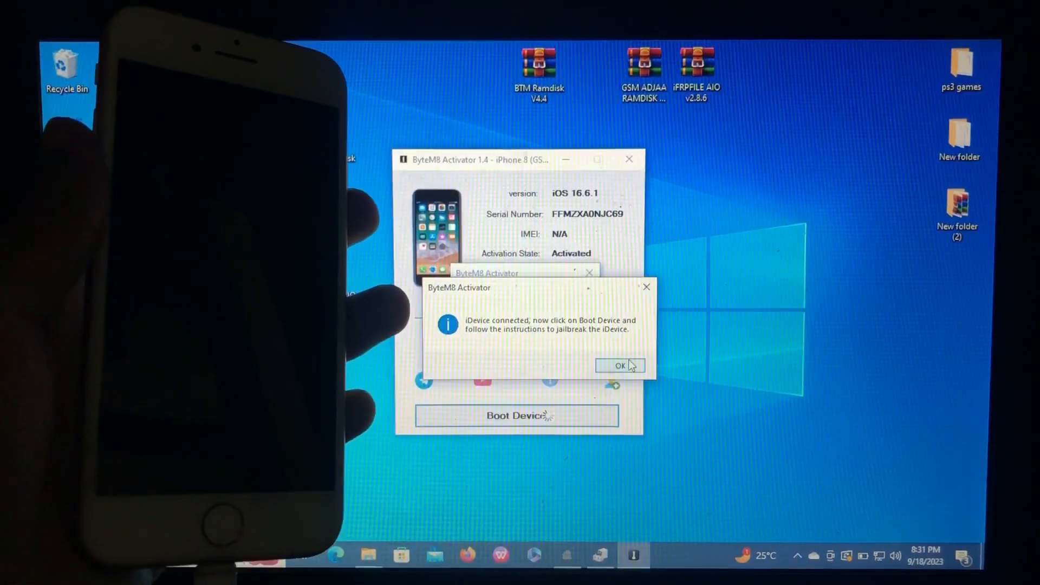
pyautogui.click(620, 365)
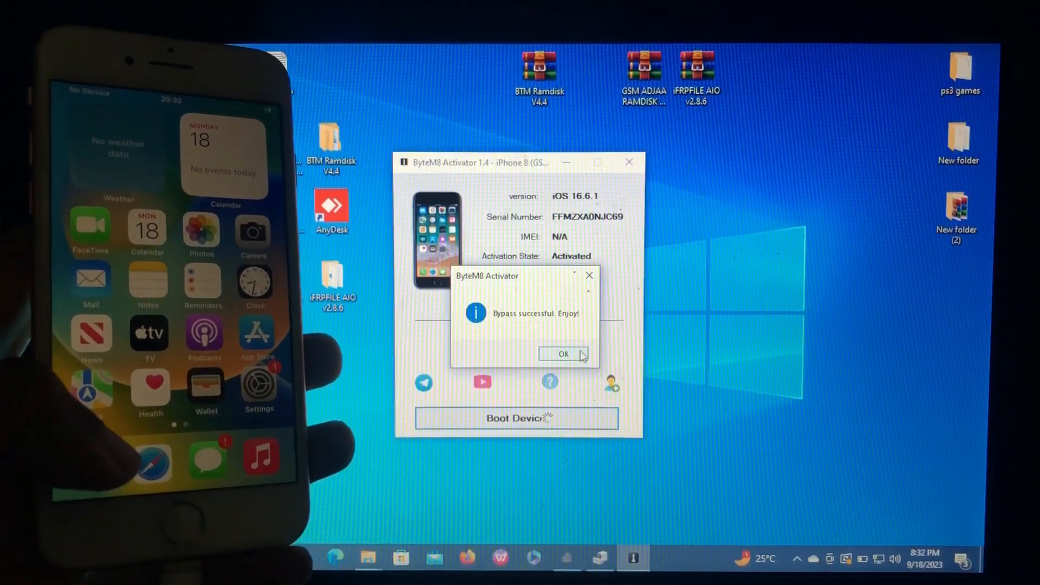
pyautogui.click(563, 353)
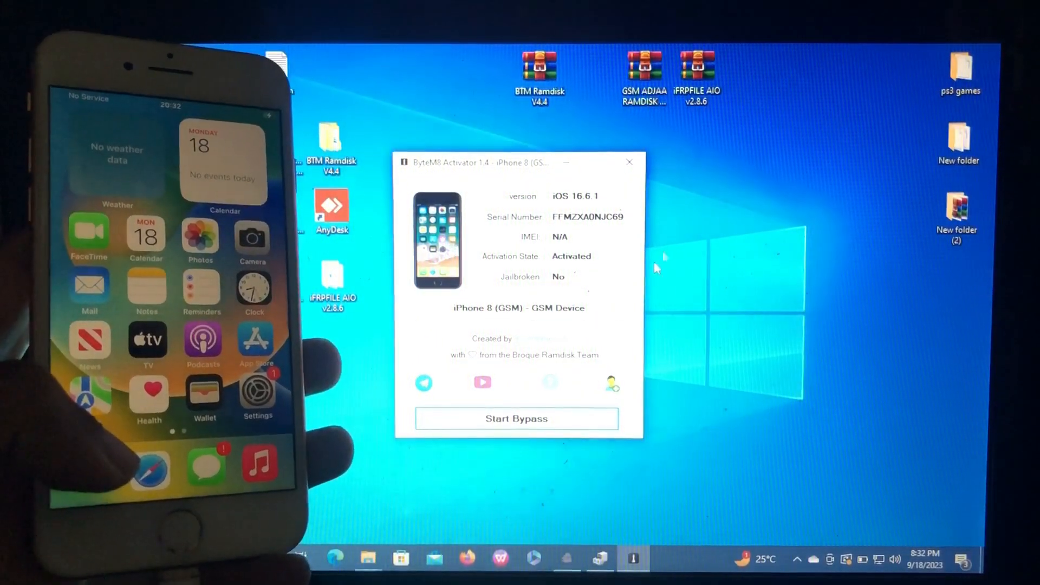